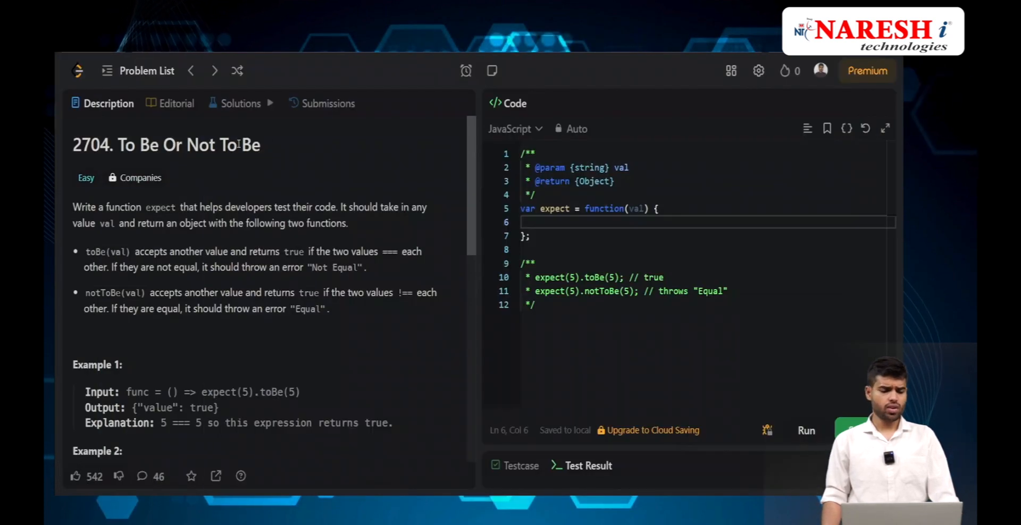
mouse_move(175, 144)
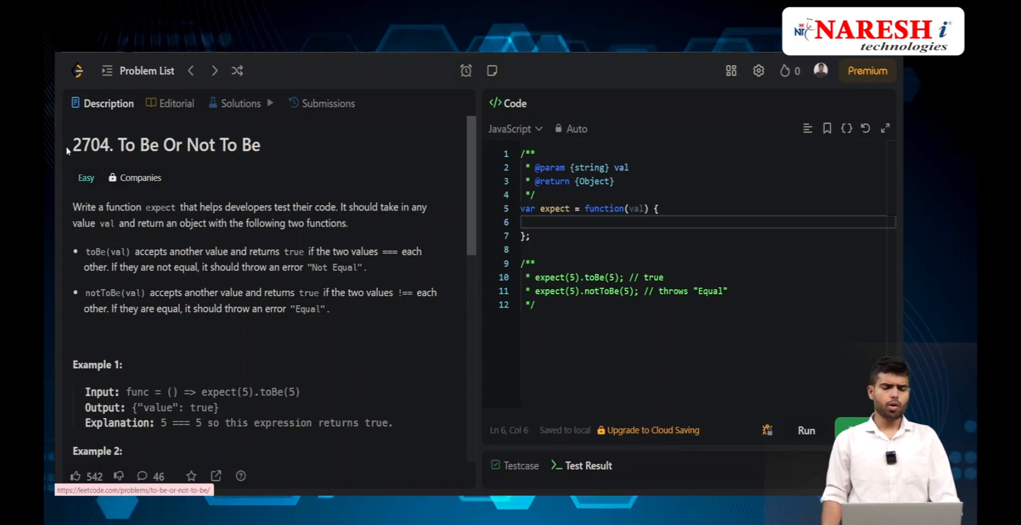
mouse_move(134, 216)
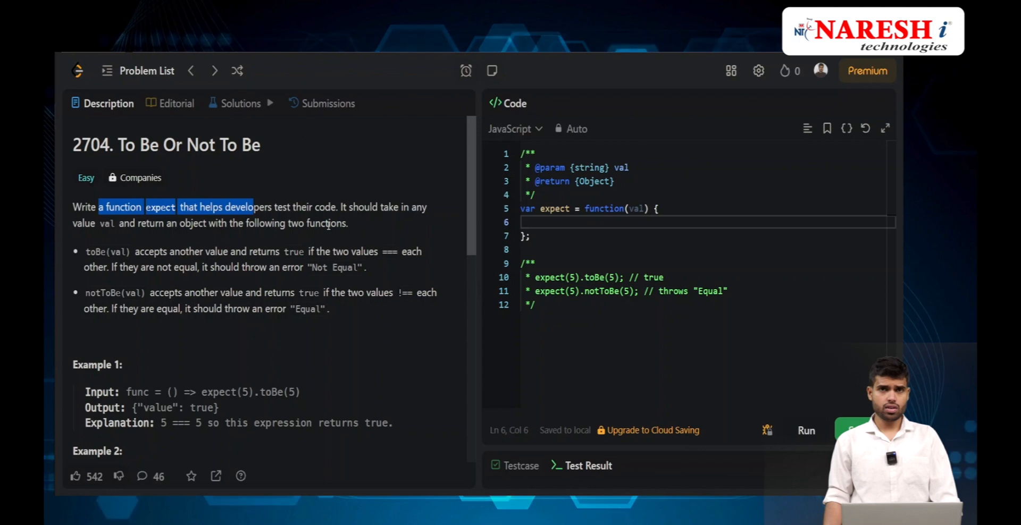
Inside expect, start returning an object whose tobe property is an empty arrow function taking val
left_click(329, 223)
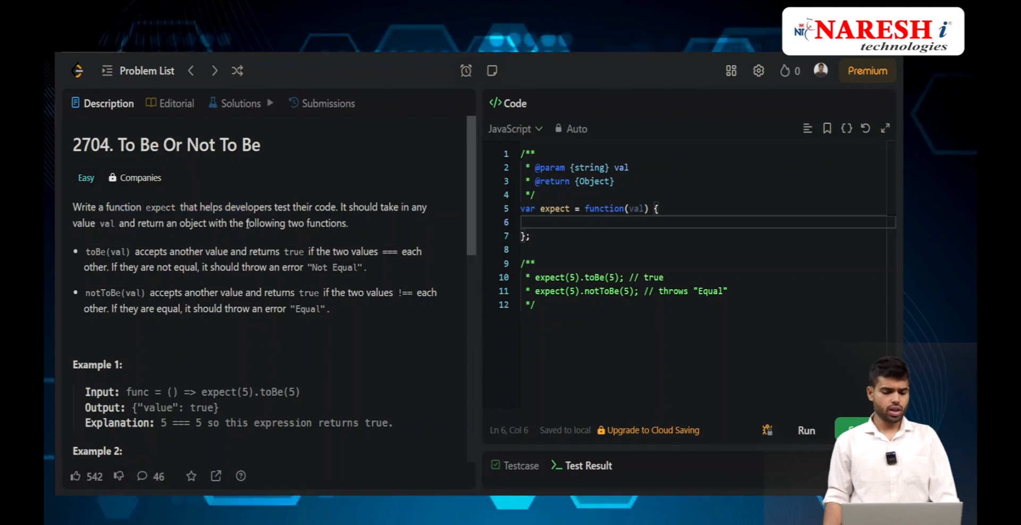
left_click(561, 209)
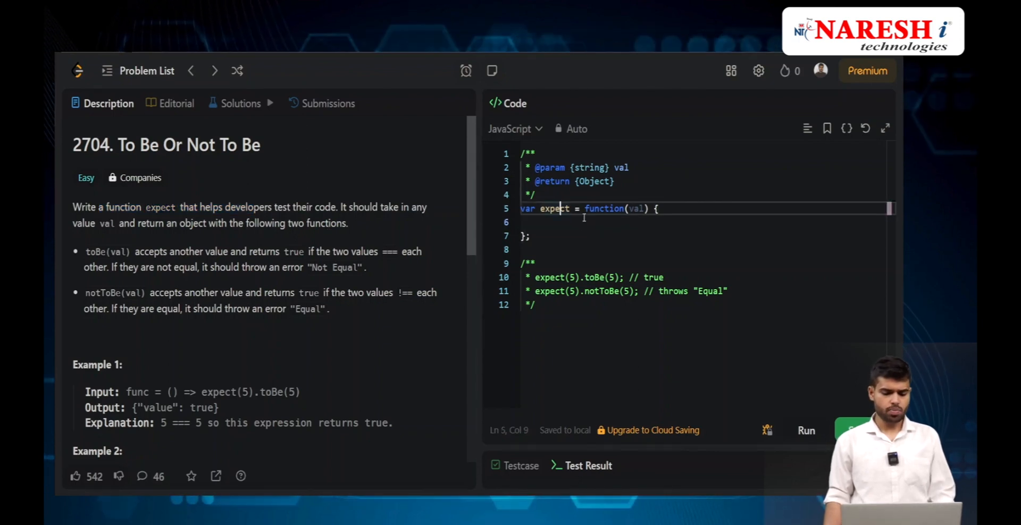
left_click(528, 222)
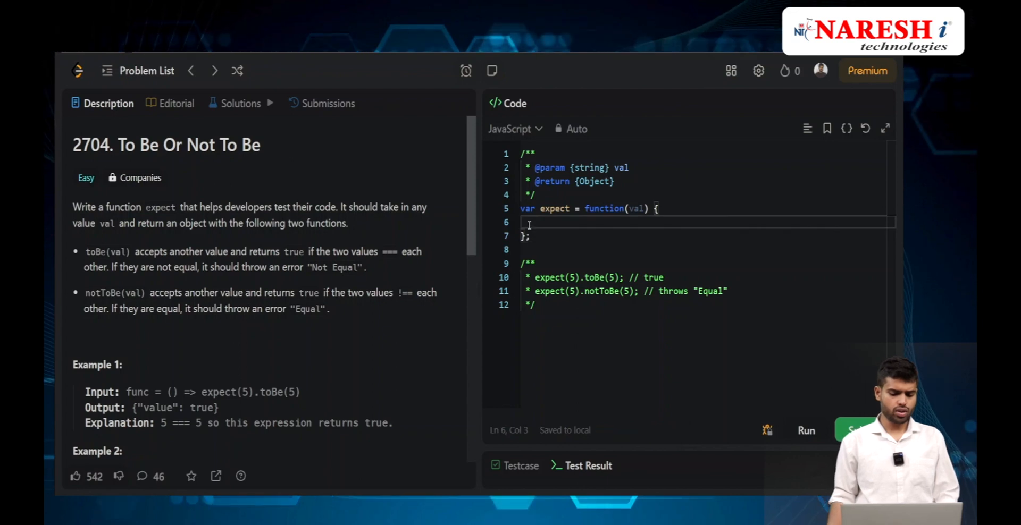
type("return {")
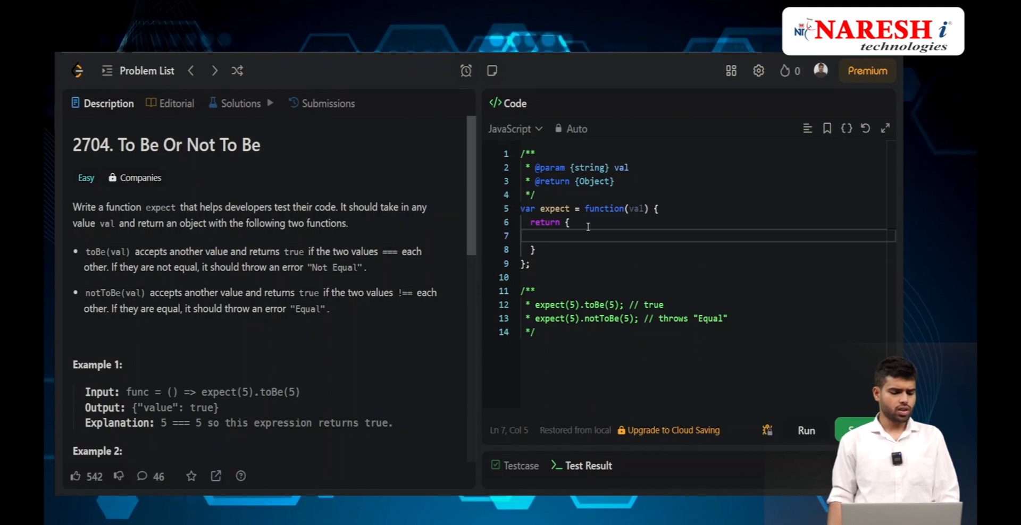
type("tobe:")
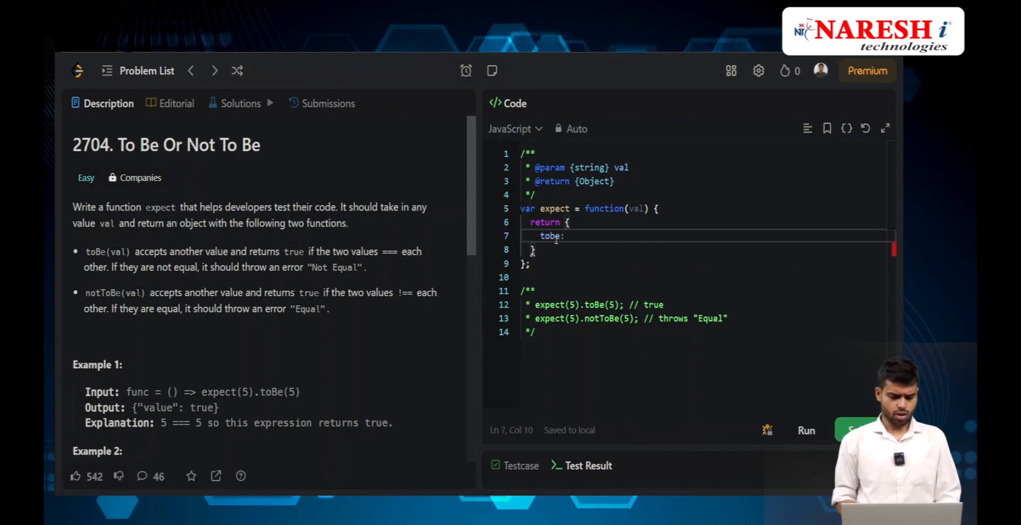
type("(val)")
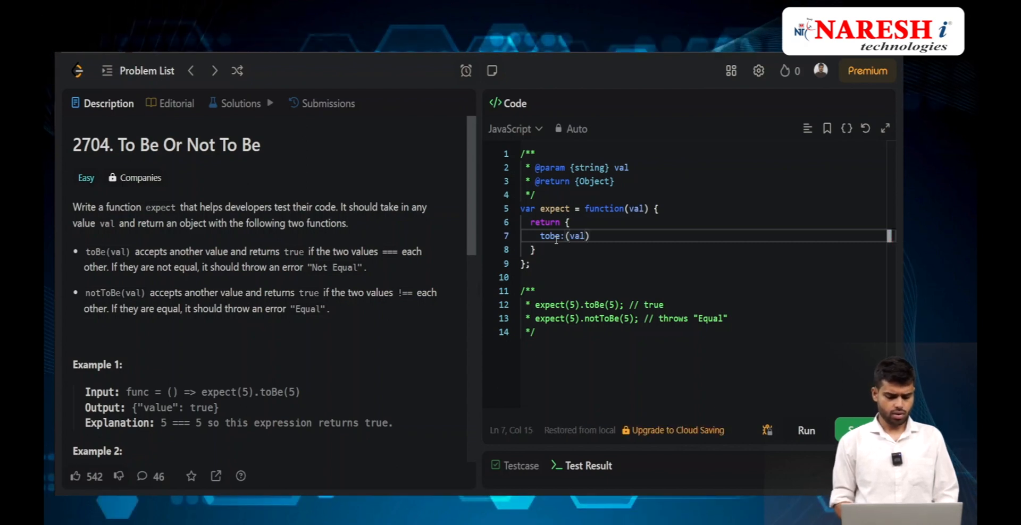
type("=>{}")
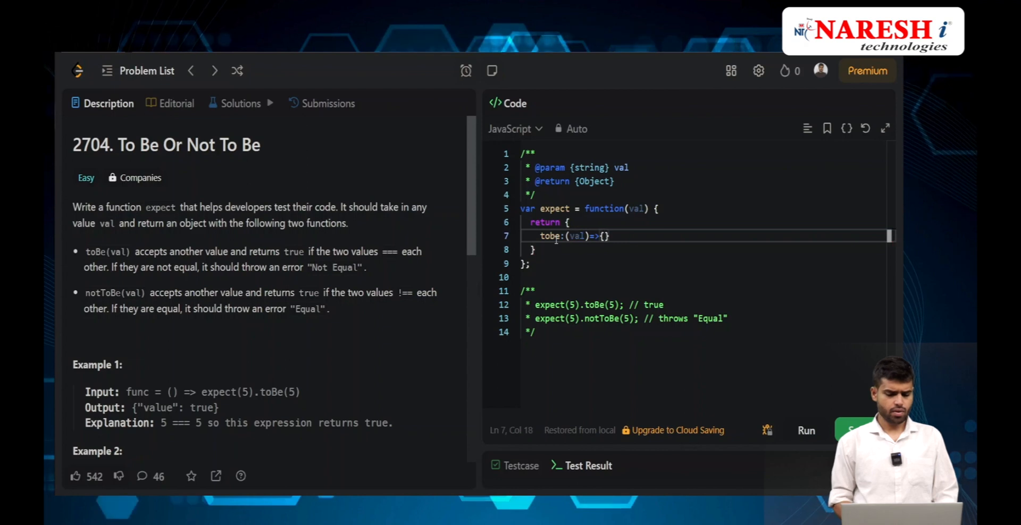
type(",")
type("not")
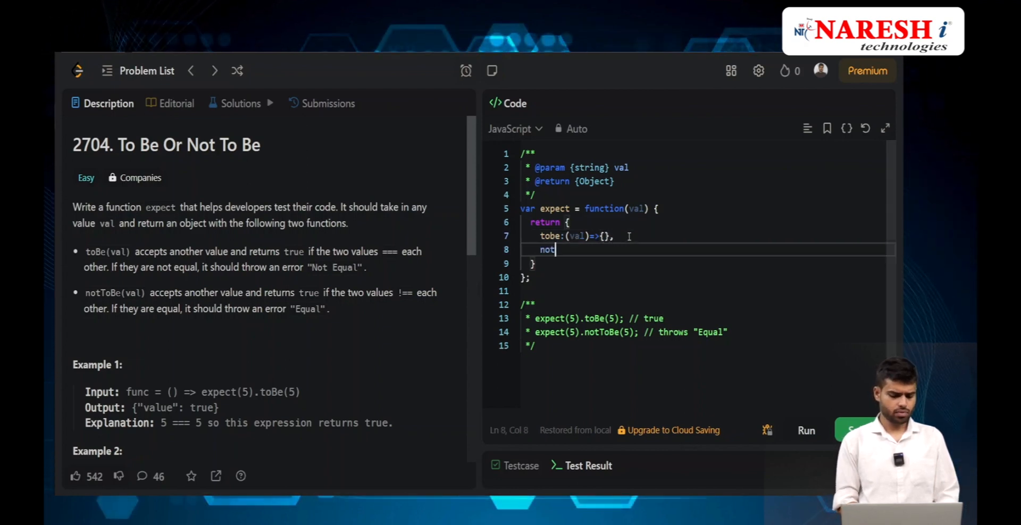
Add the notToBE property as a second empty arrow function taking val
type("To")
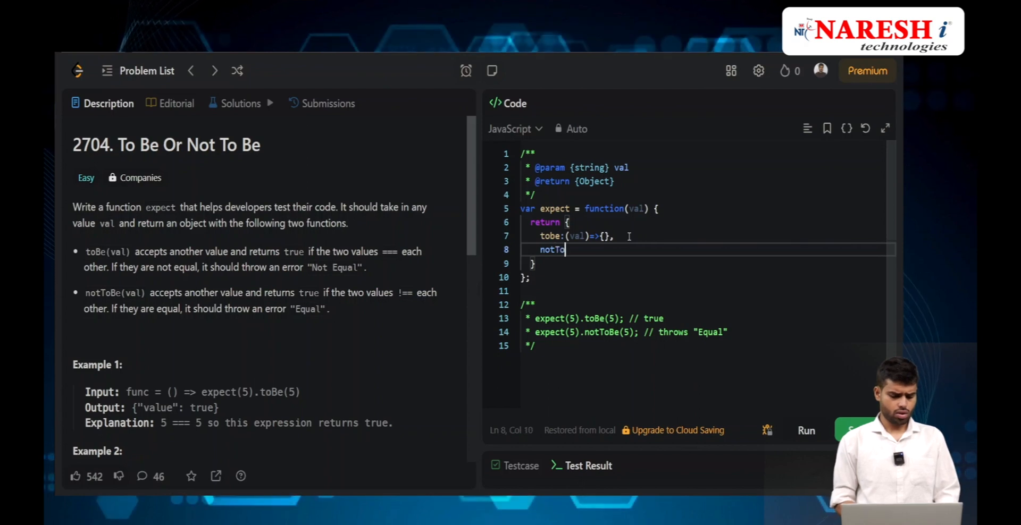
type("b")
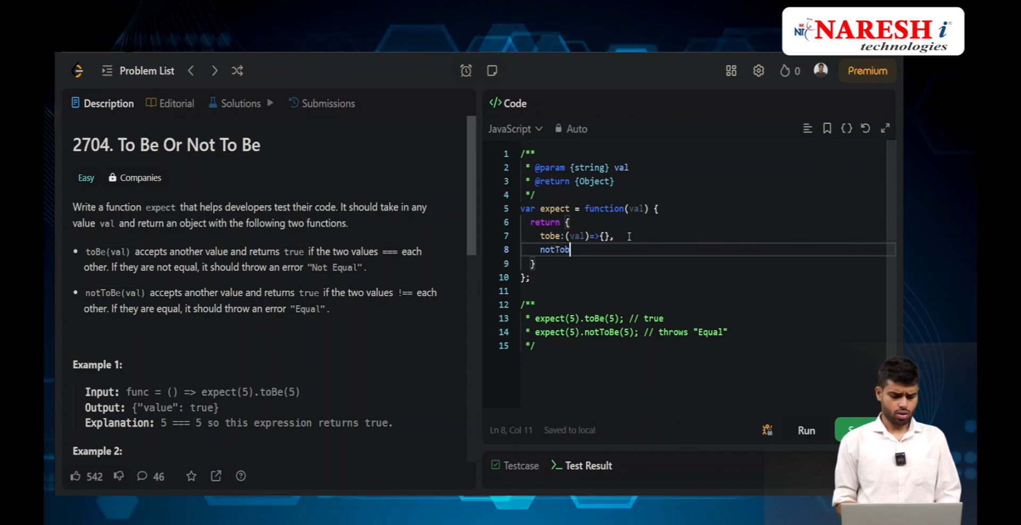
type("E")
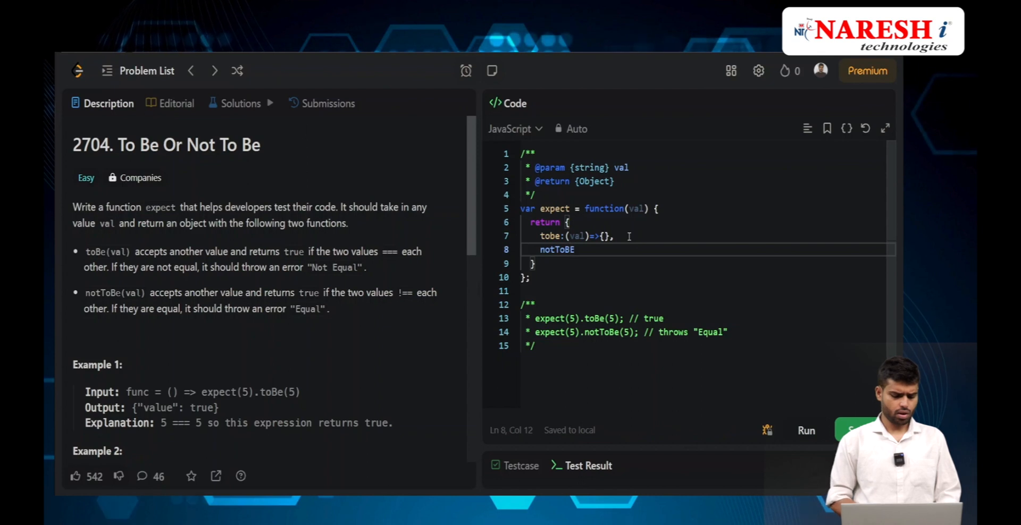
type("E")
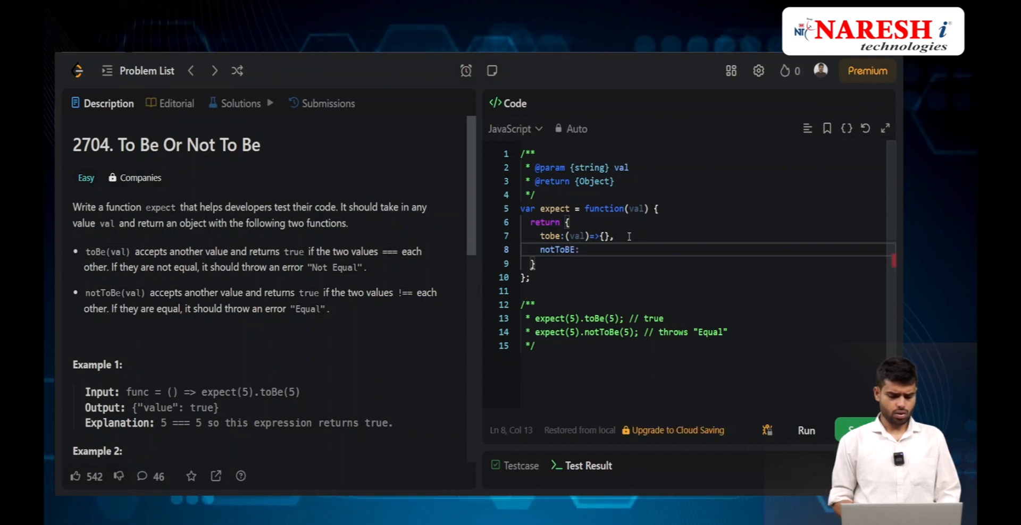
type("(val")
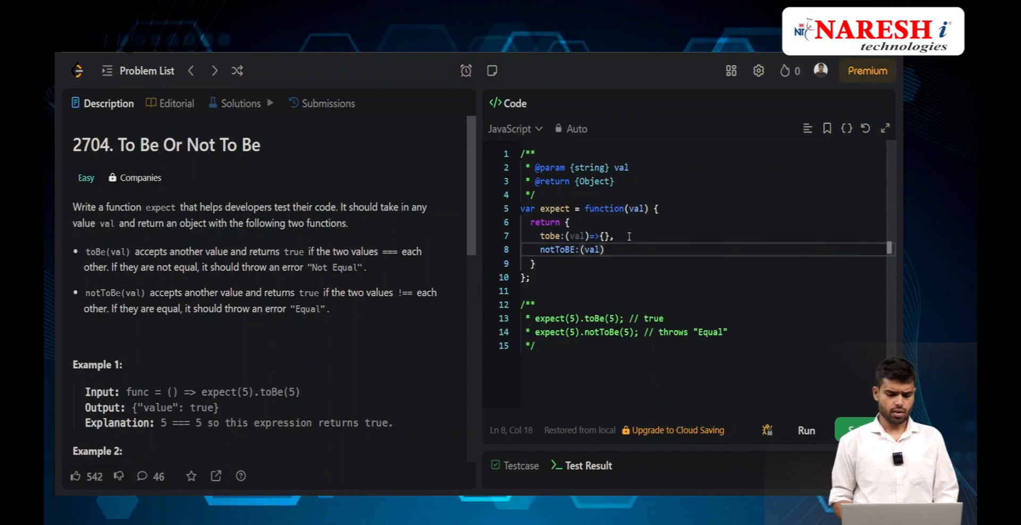
type("=>{}")
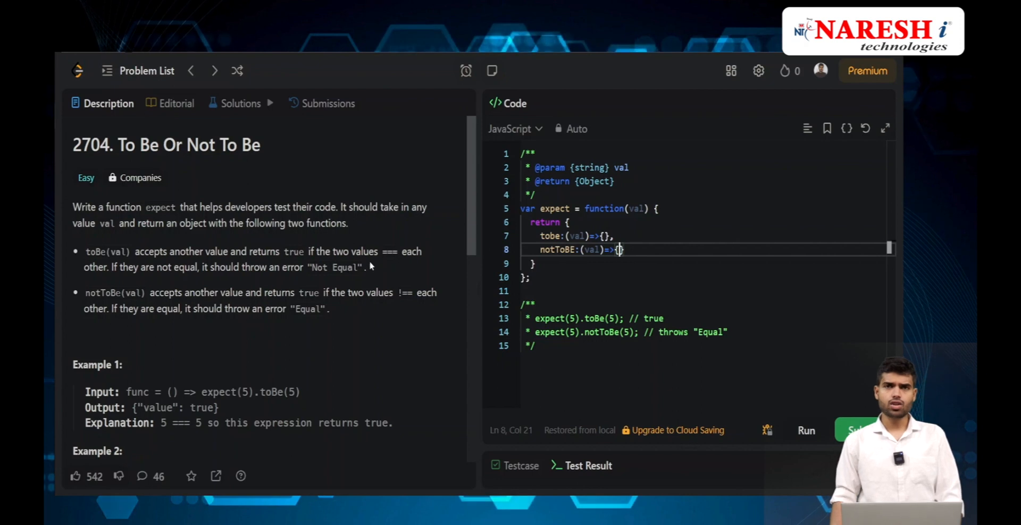
Rename the tobe parameter to val2 and the notToBE parameter to val3, checking the notToBe requirement
scroll("down", 3)
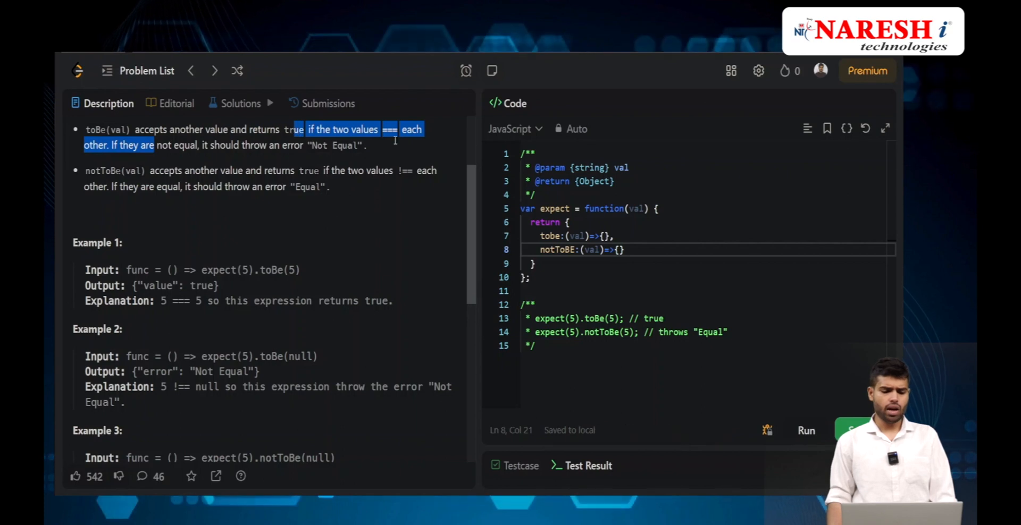
left_click(578, 236)
type("2")
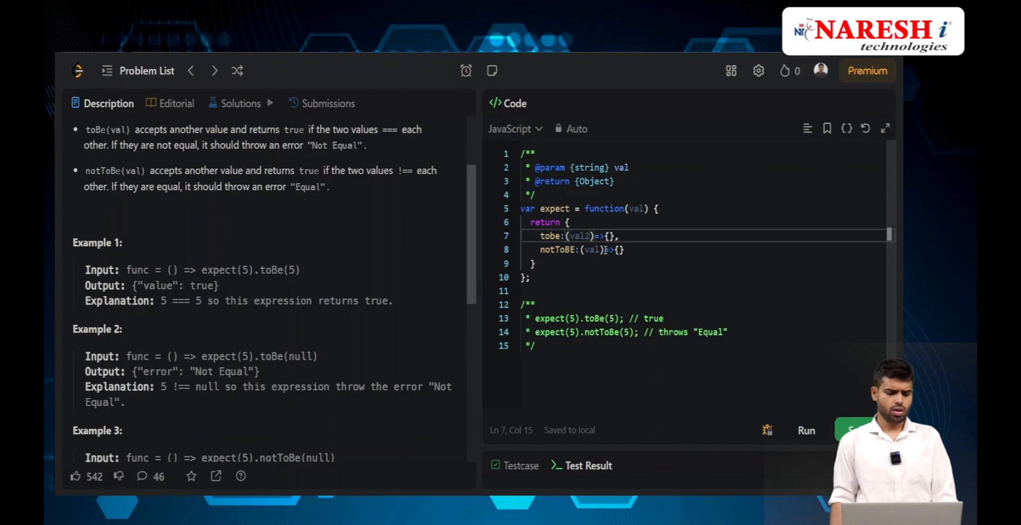
left_click(604, 248)
type("3")
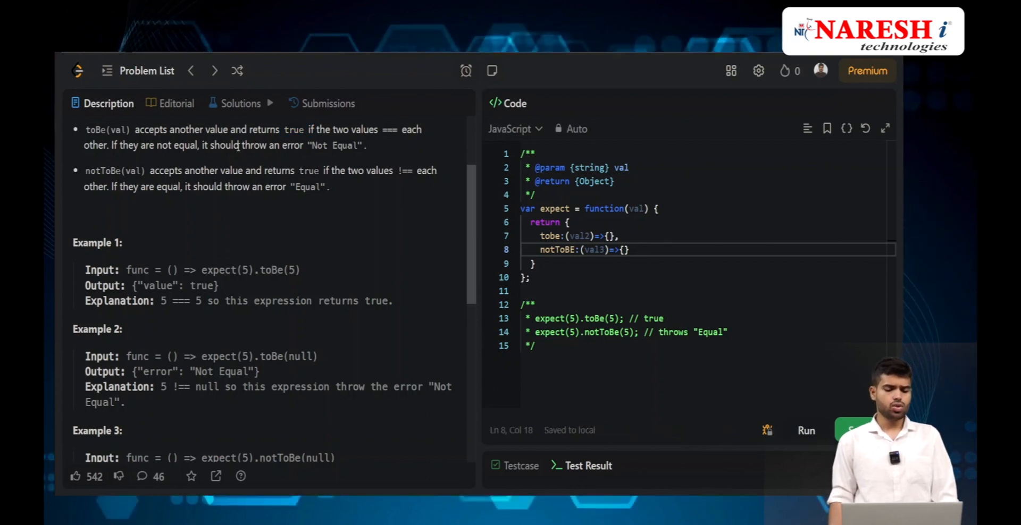
left_click_drag(239, 144, 338, 145)
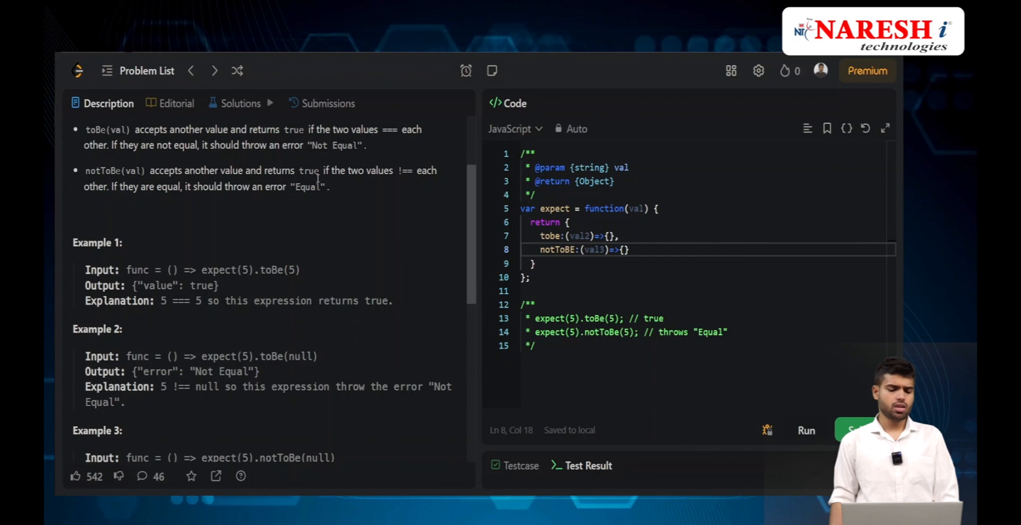
double_click(309, 170)
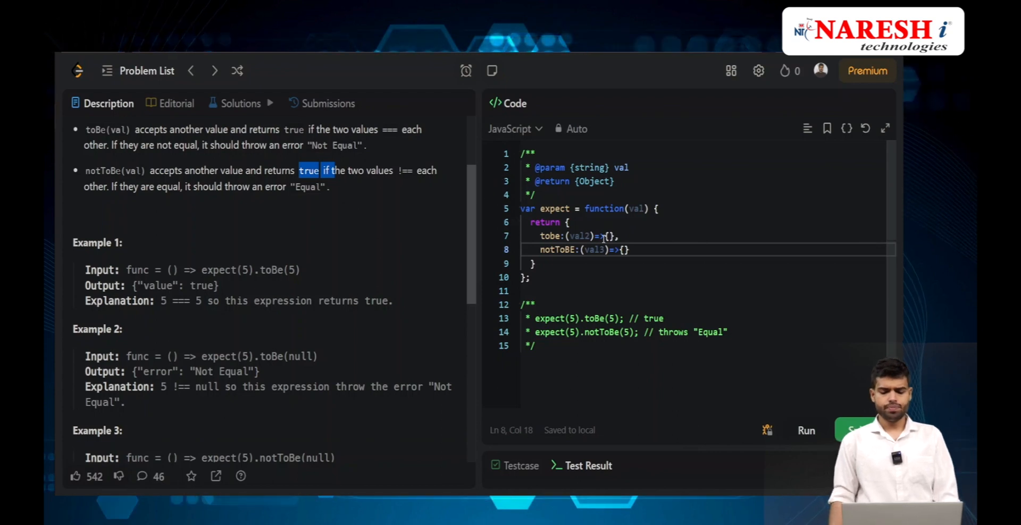
In the tobe body, write the condition if(val !== val1)
key("Enter")
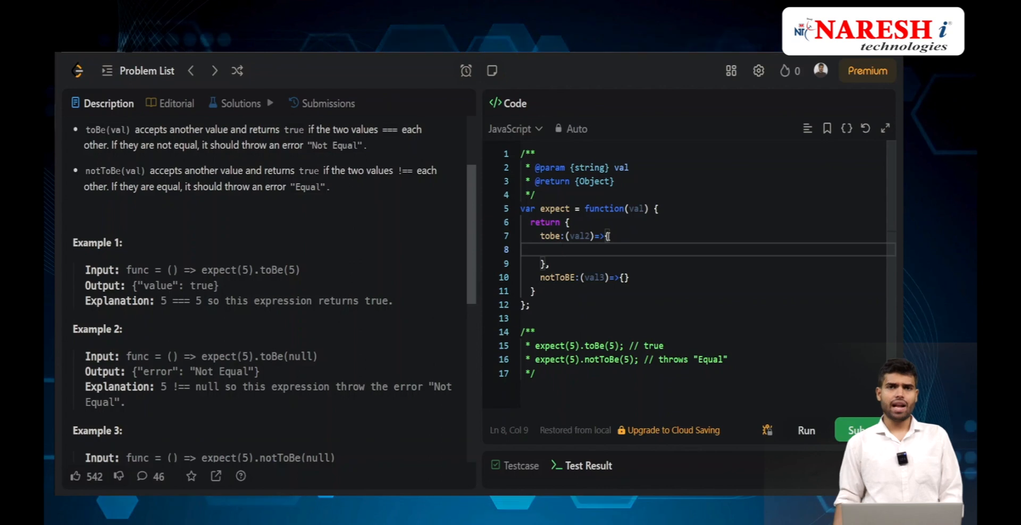
type("i")
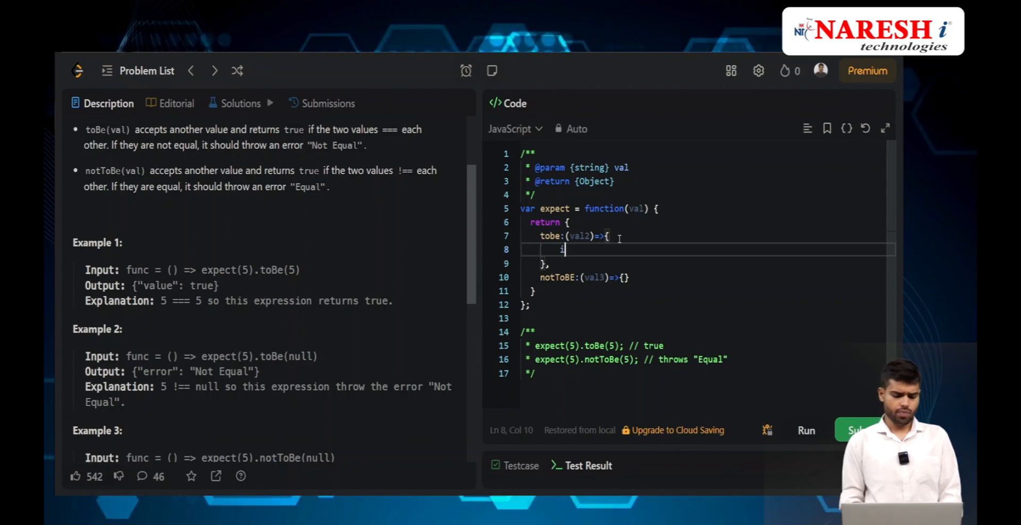
type("if(v")
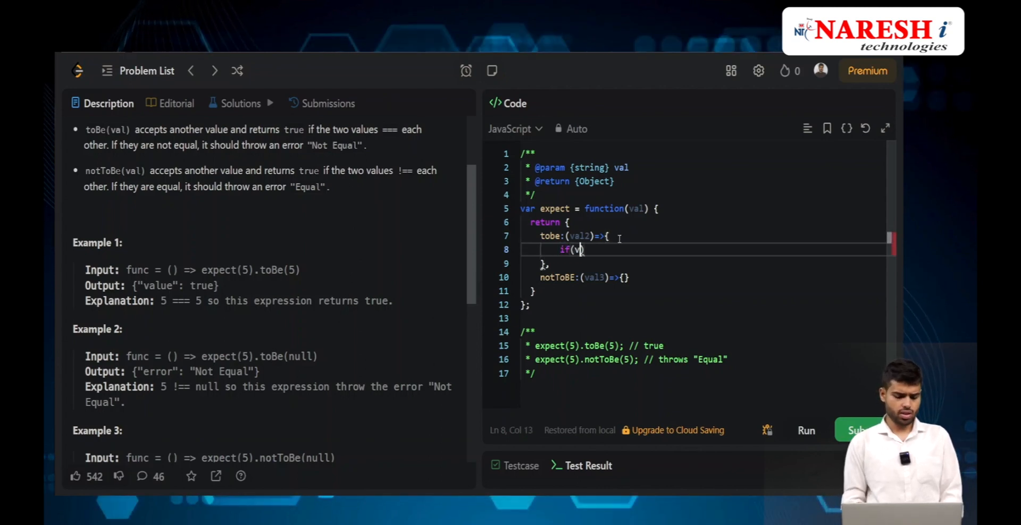
type("al")
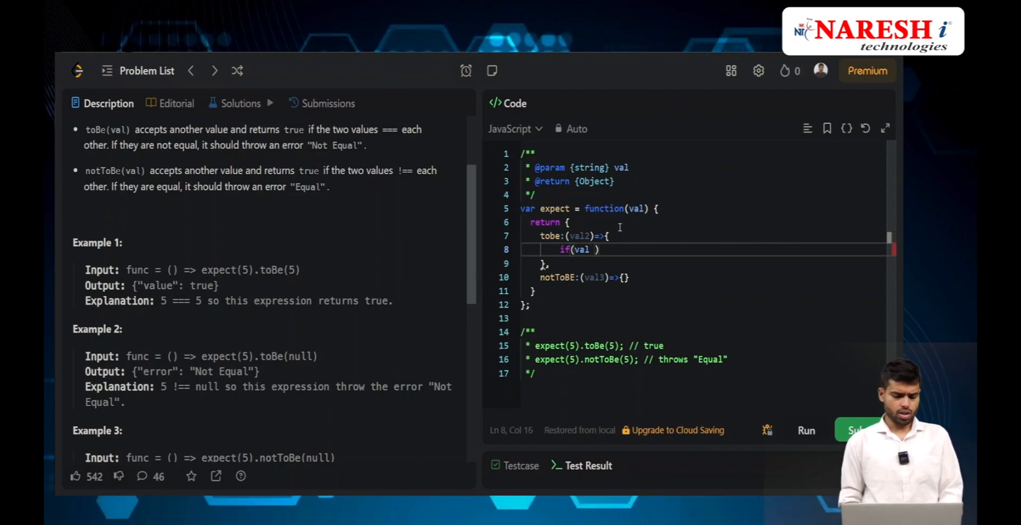
type("!==")
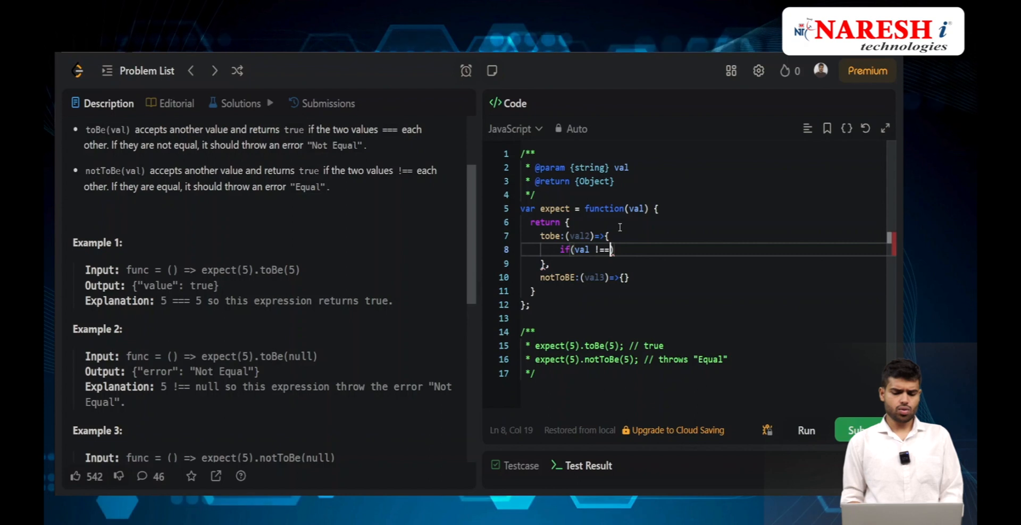
type("val1")
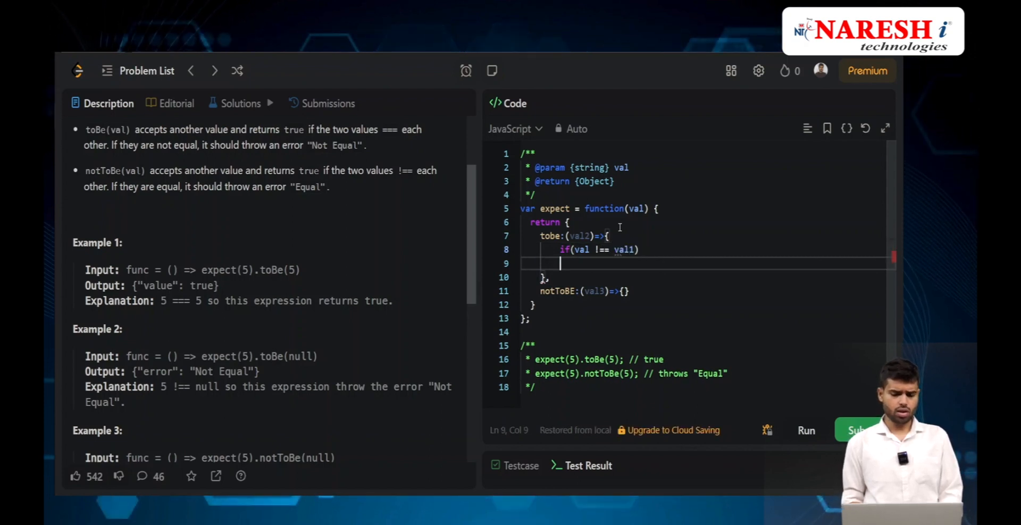
Throw new Error("Not Equal") on mismatch, else return true
type("t")
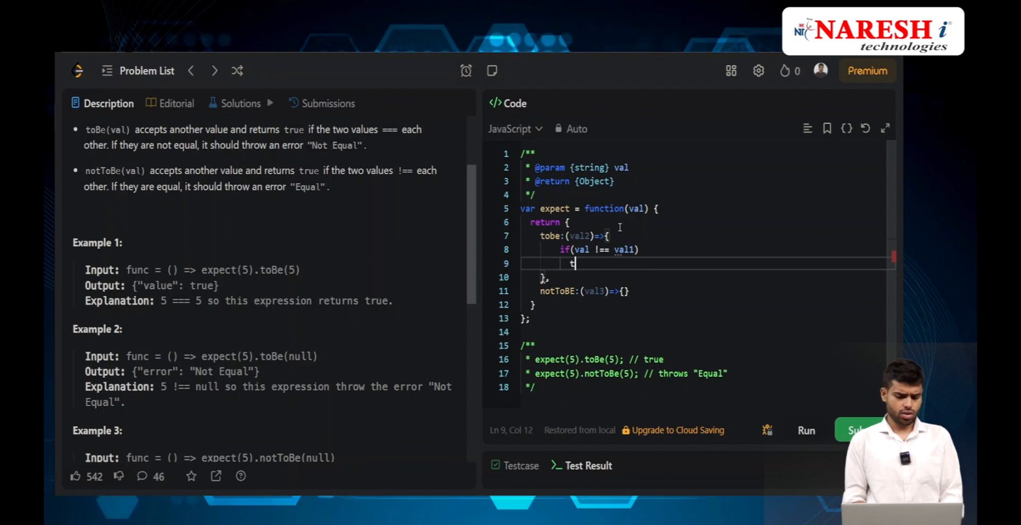
type("hrow new")
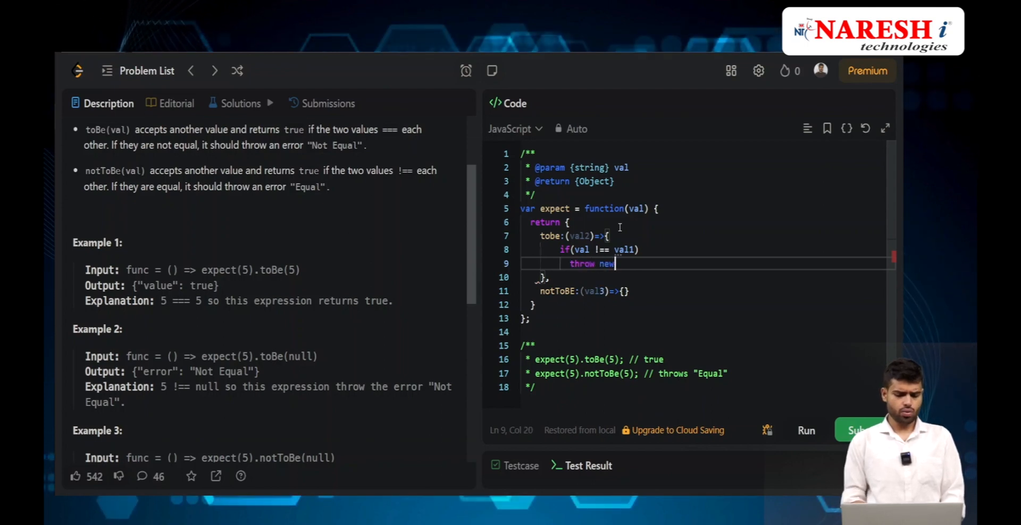
type("Erro")
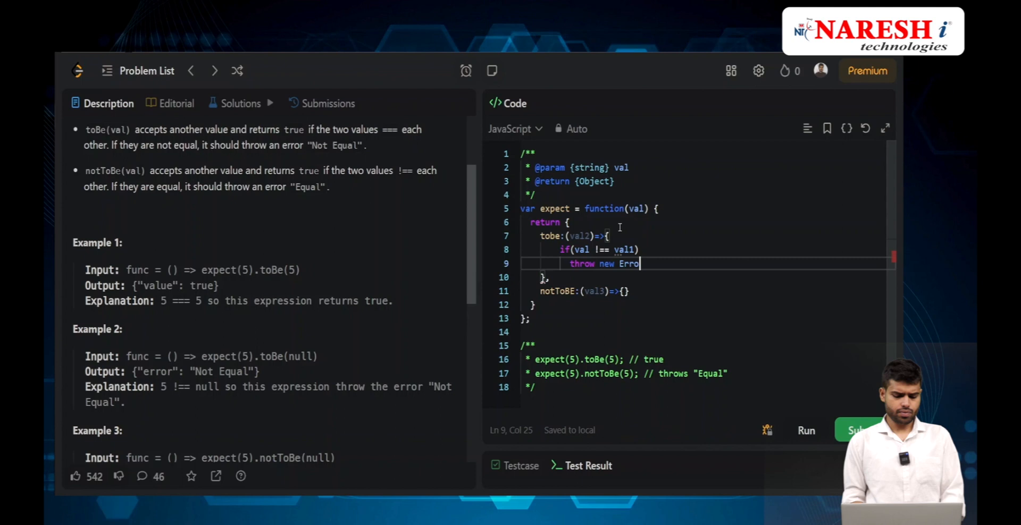
type("()")
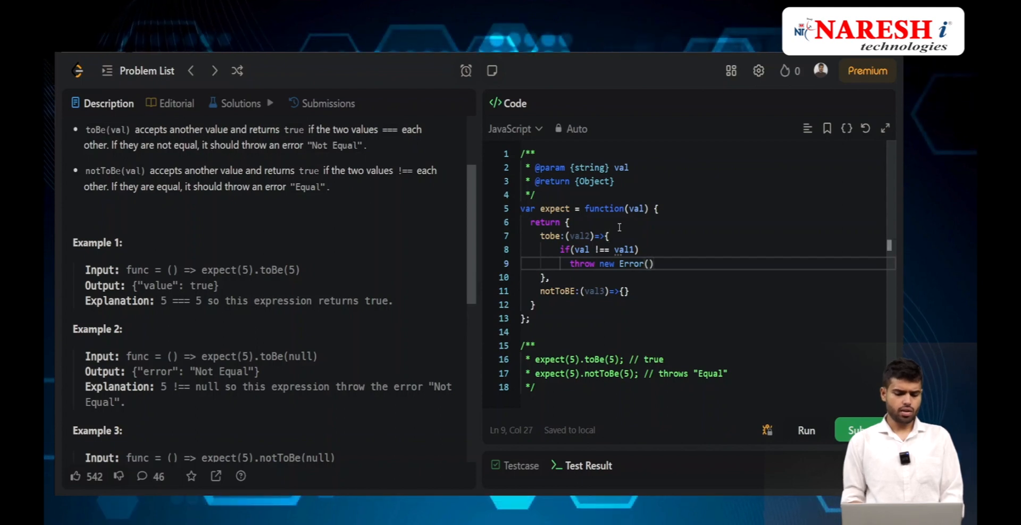
type("Not E\"")
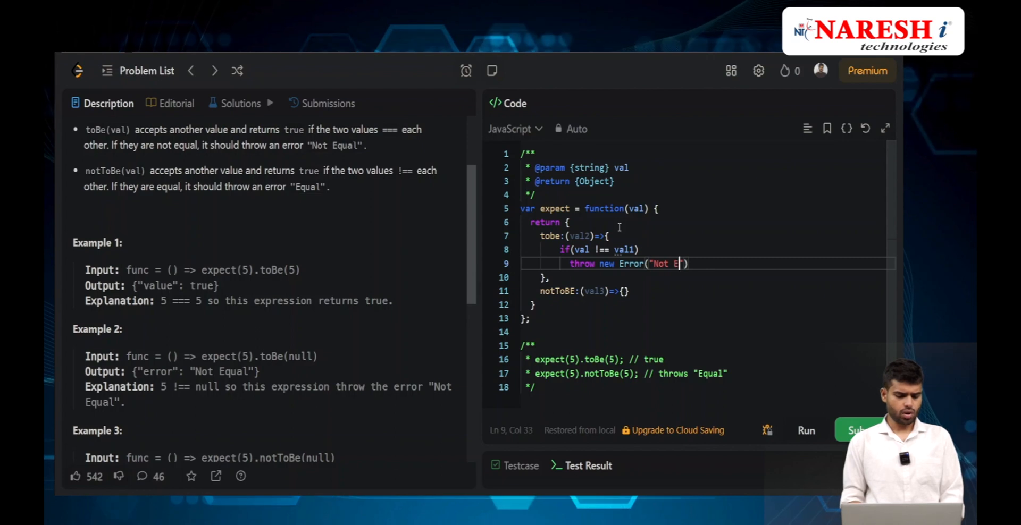
type("qual")
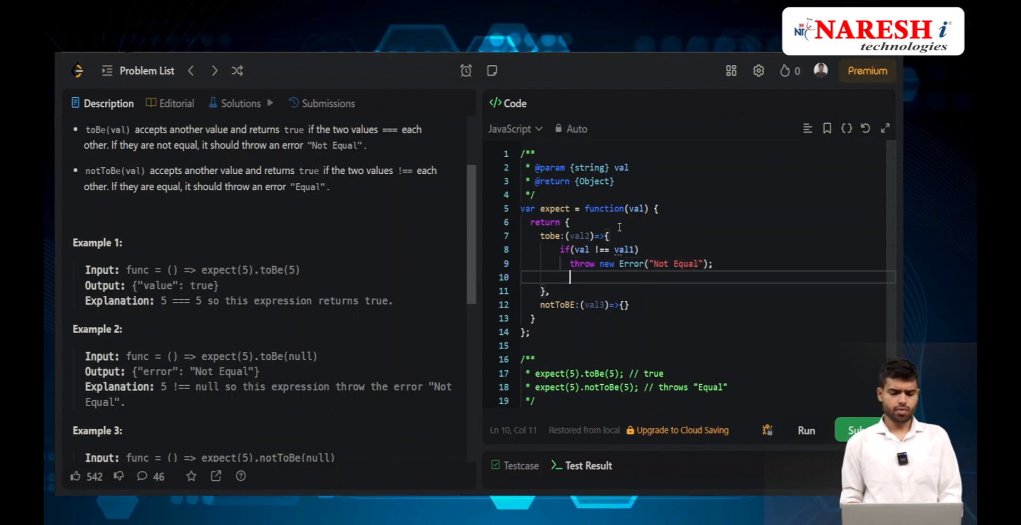
type("else")
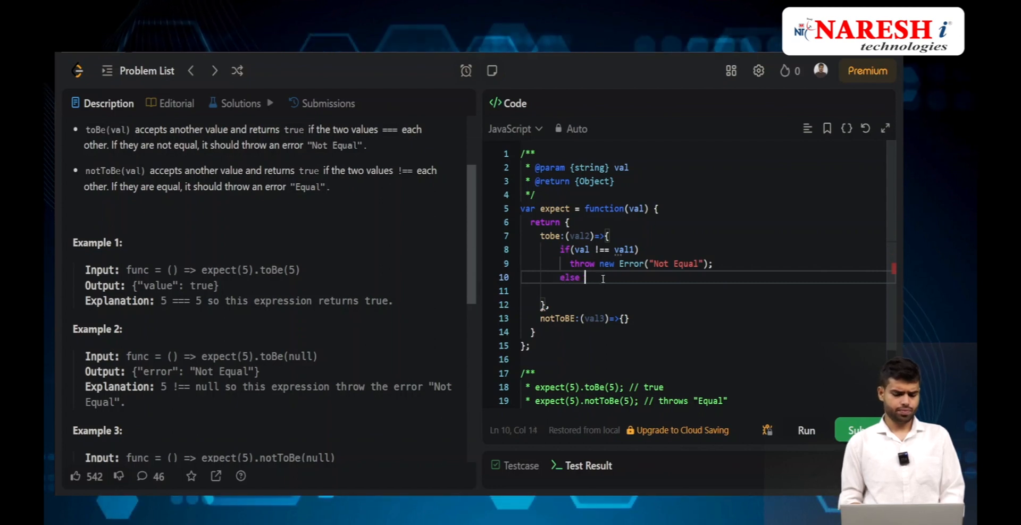
type("return tr")
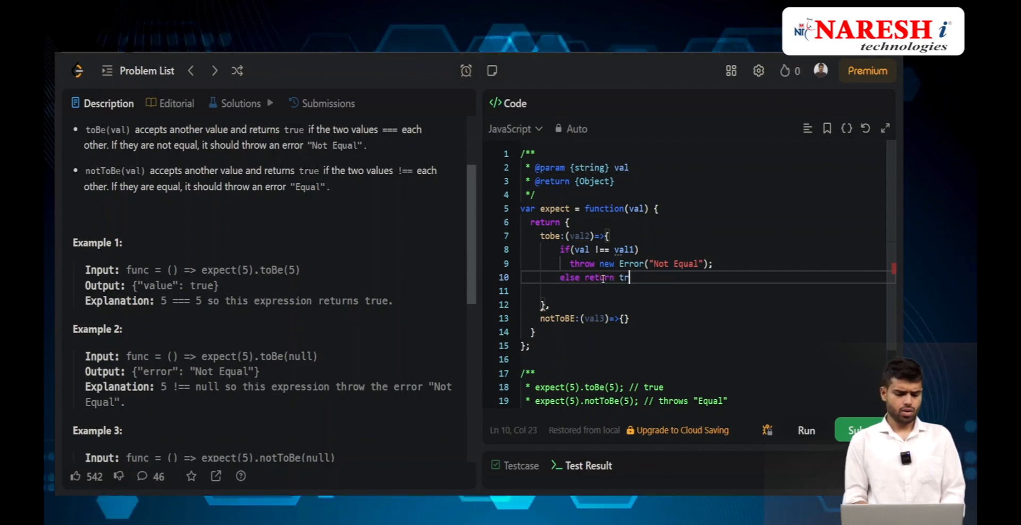
type("ue")
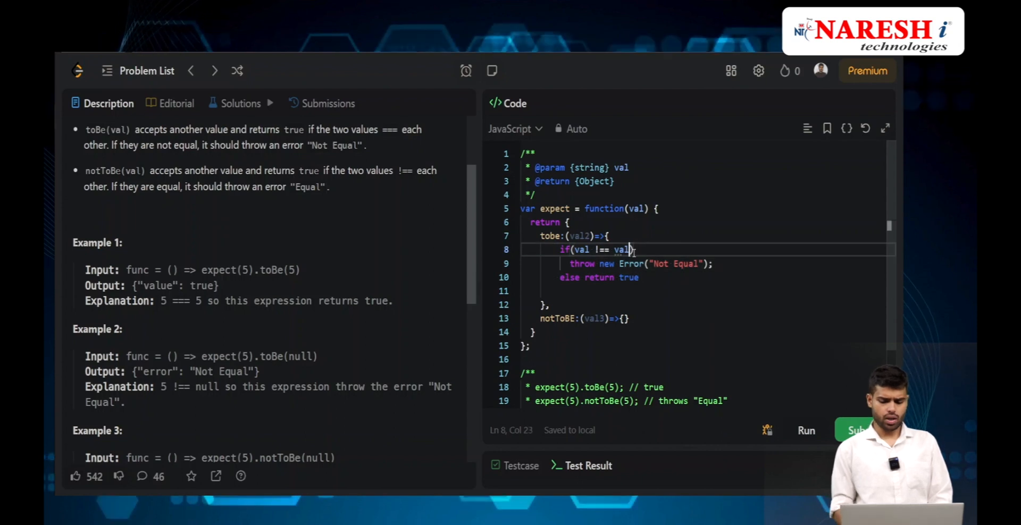
Compare toBe against val2 and make notToBE throw "Equal" when val === val3, else return true
type("2)")
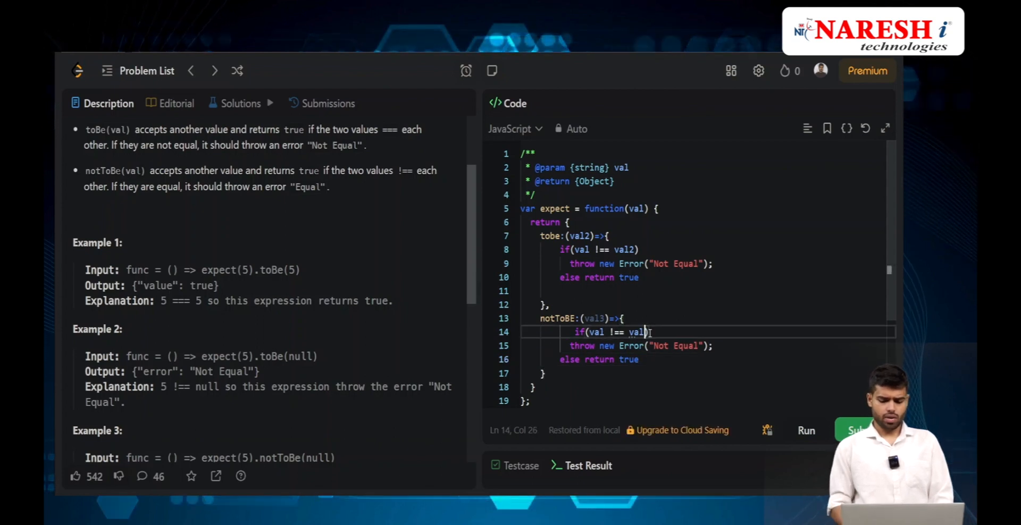
type("3")
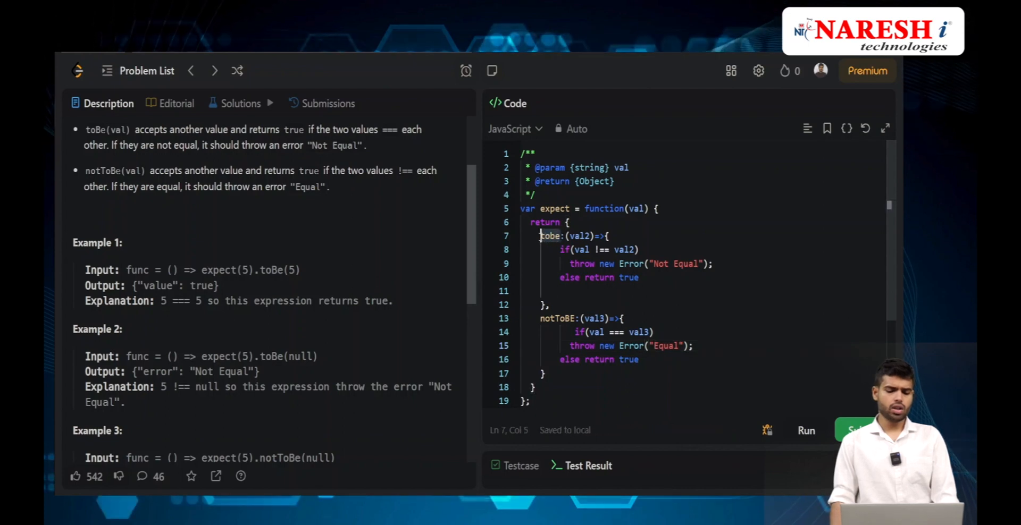
Run the solution against the sample cases and enlarge the Test Result panel, which shows Wrong Answer
left_click(575, 318)
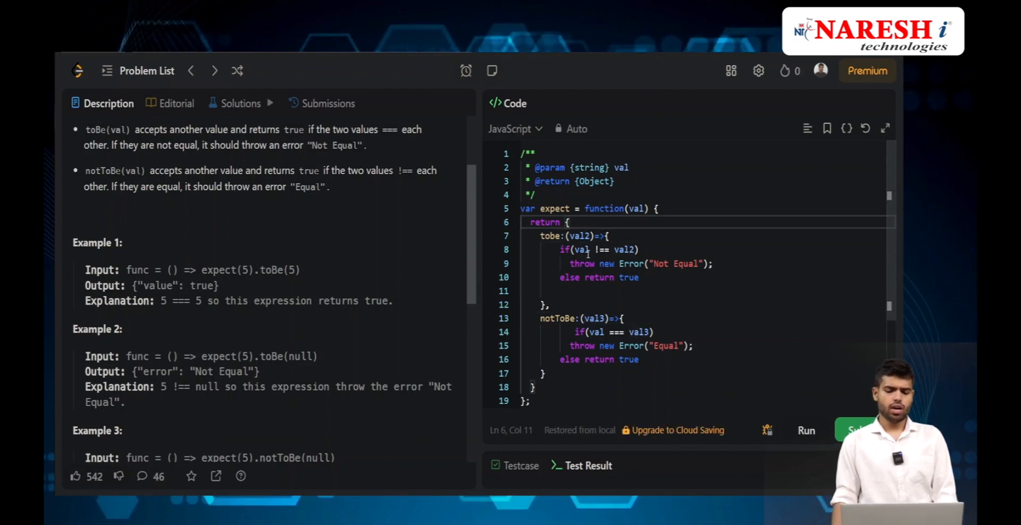
left_click(625, 249)
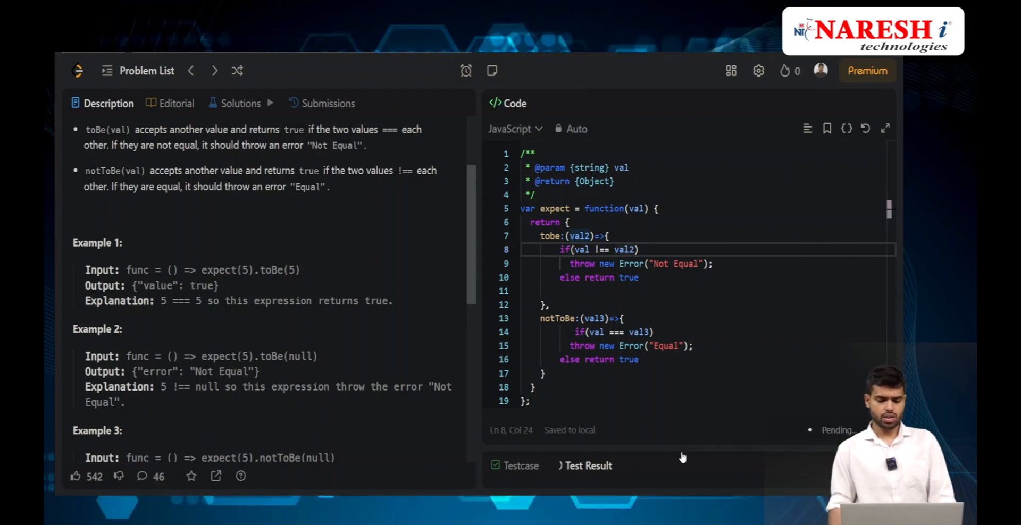
left_click_drag(686, 456, 686, 365)
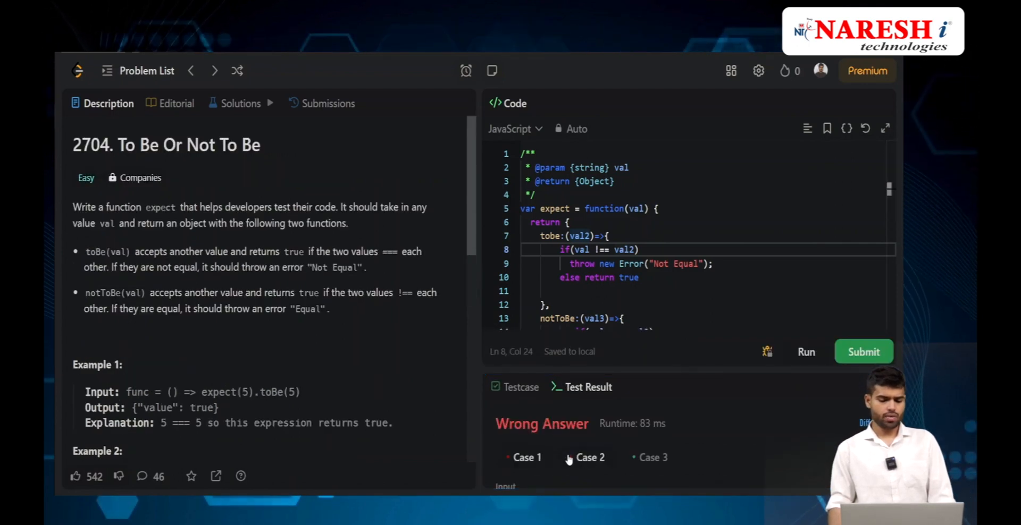
Read the 'toBe is not a function' failure and correct the property name to toBe before rerunning
left_click(527, 458)
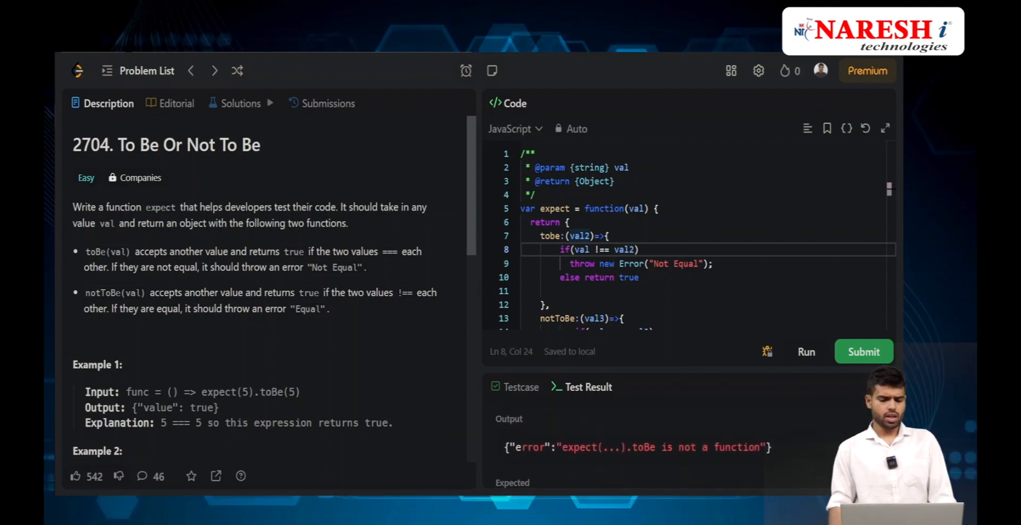
left_click(521, 387)
type("B")
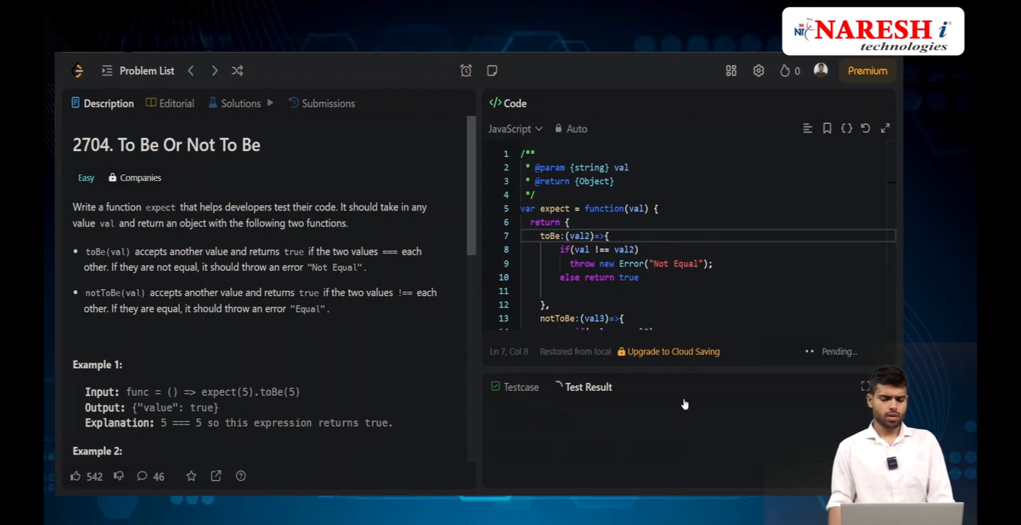
mouse_move(766, 420)
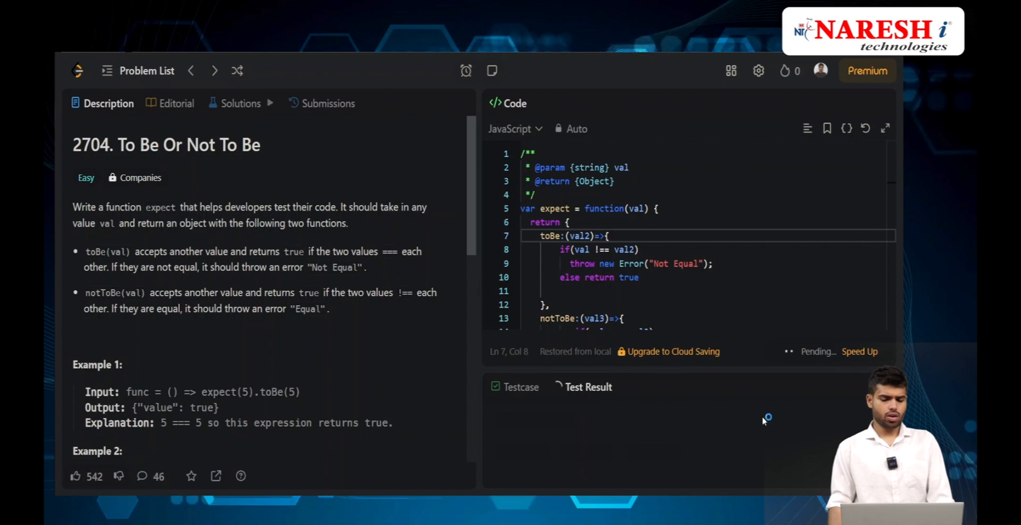
Check the Accepted run, viewing Cases 1–3 each returning {"value":true}
left_click(863, 352)
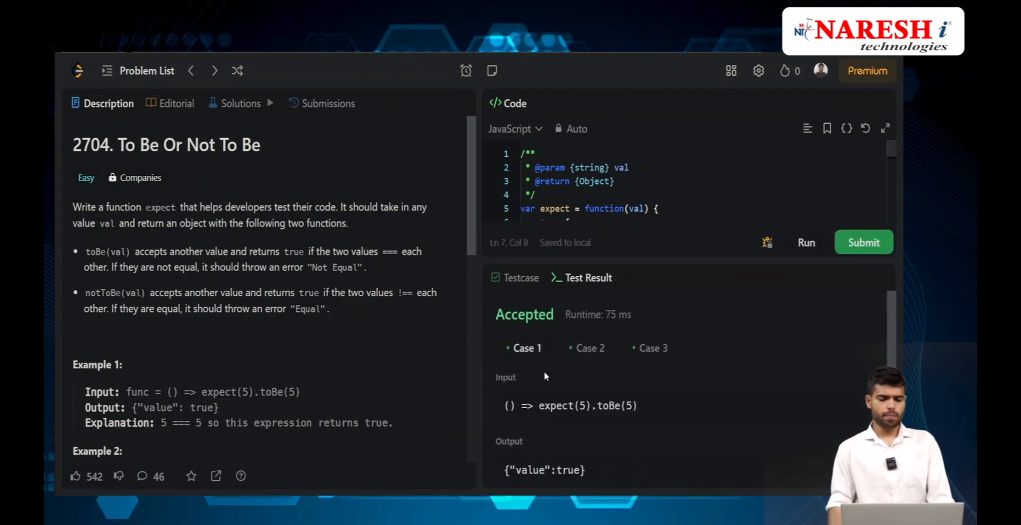
scroll("down", 3)
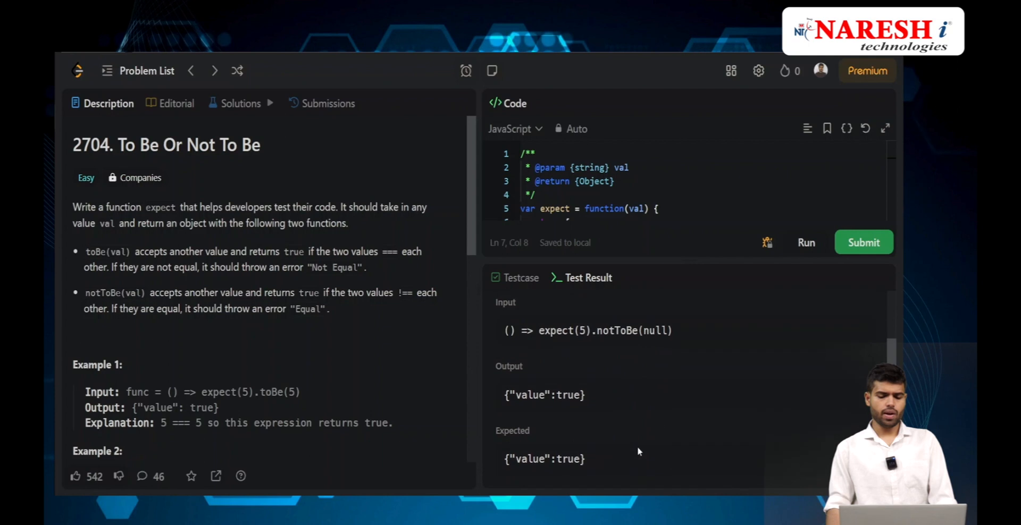
left_click(864, 243)
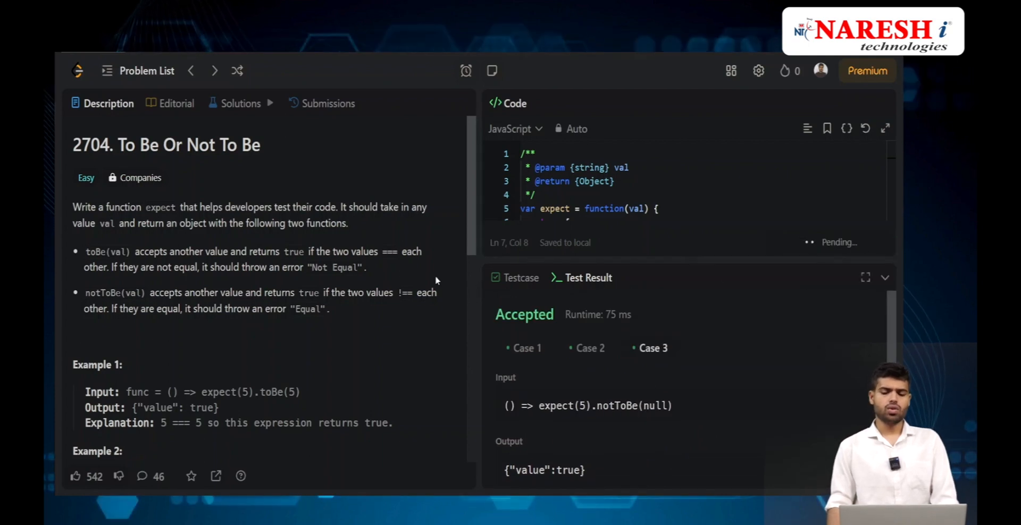
Submit the solution, getting Accepted at 41 ms, and return to the Description showing Solved
left_click(329, 103)
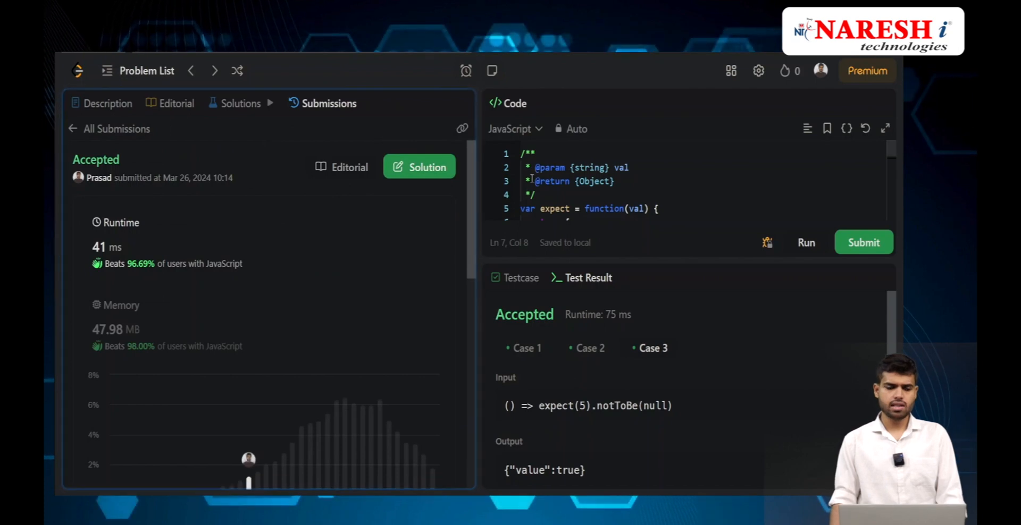
left_click(108, 103)
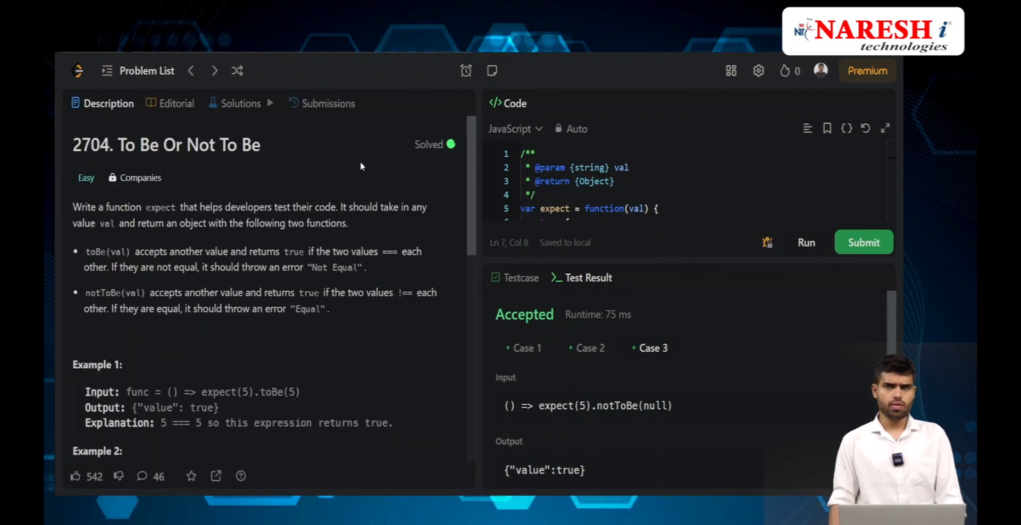